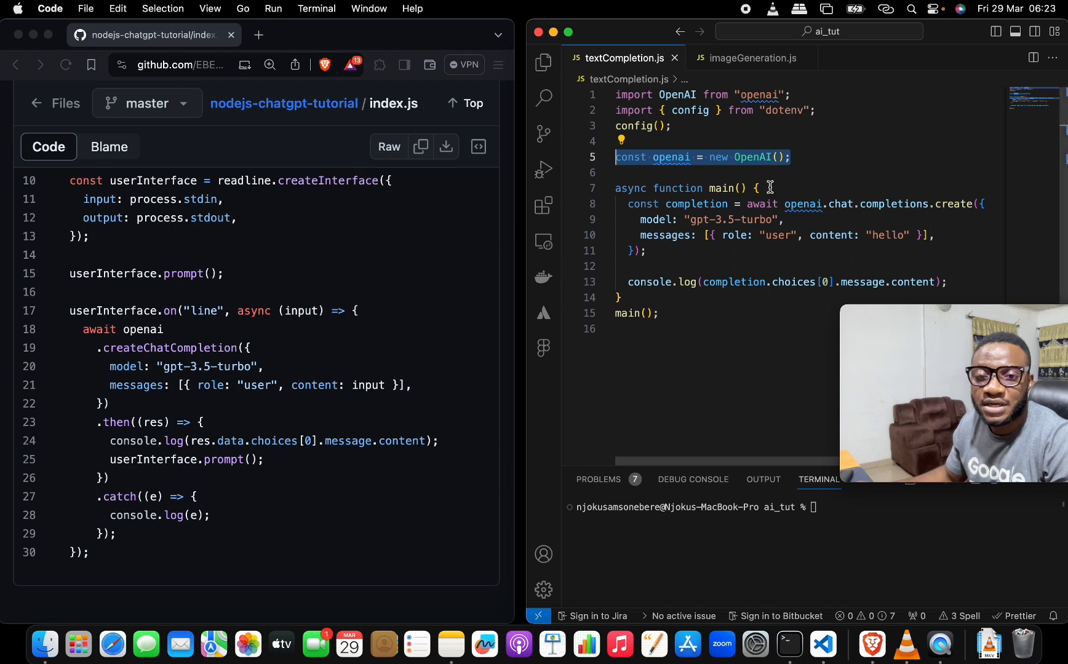
Step: Highlight the reply-logging line, then run node textCompletion to print 'Hello! How can I assist you today?'
click(782, 157)
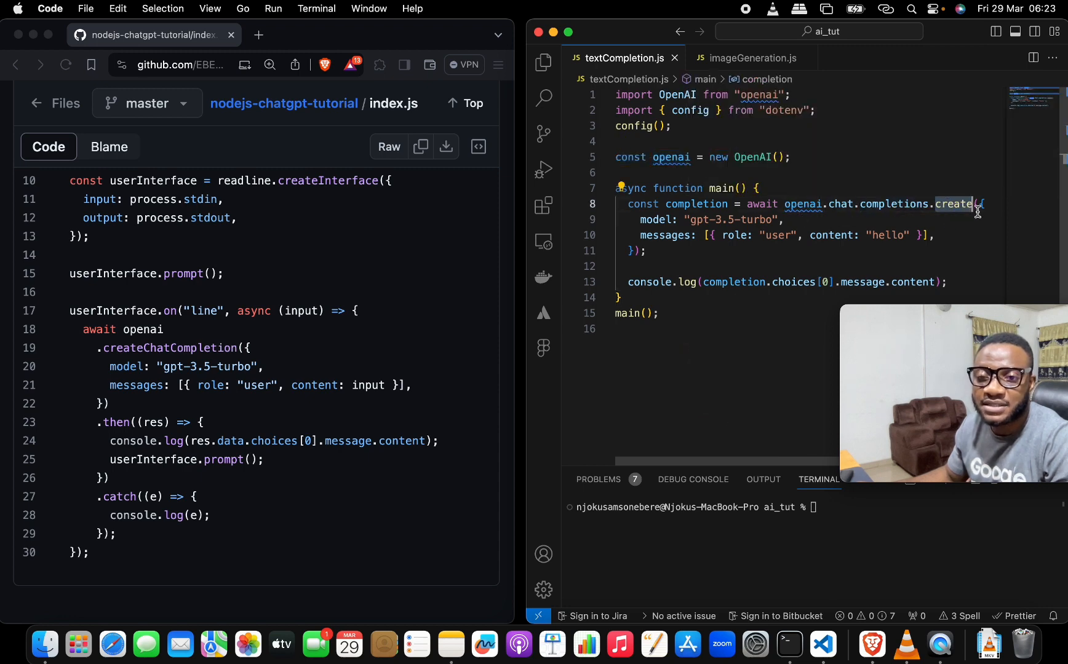
drag(977, 203, 650, 250)
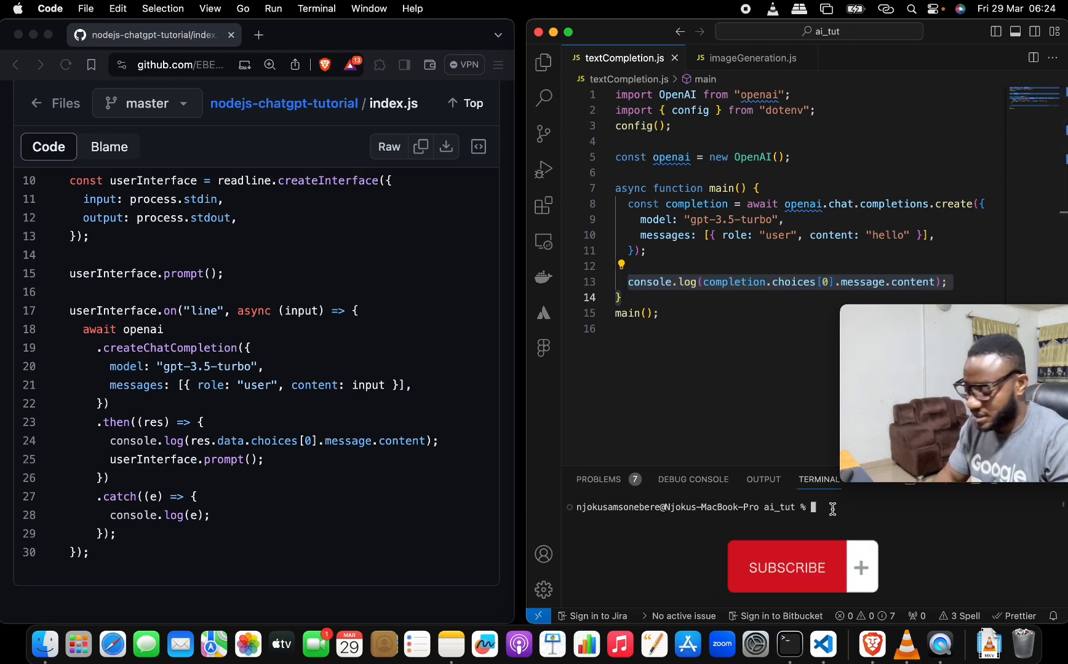
text(node textCompletion)
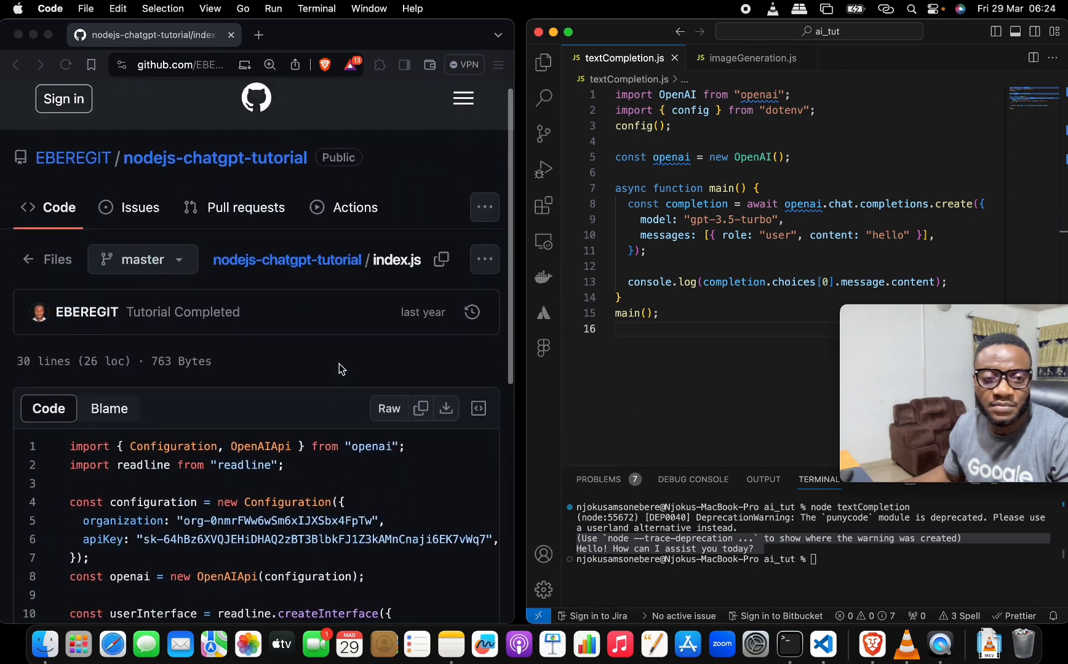
scroll(down, 3)
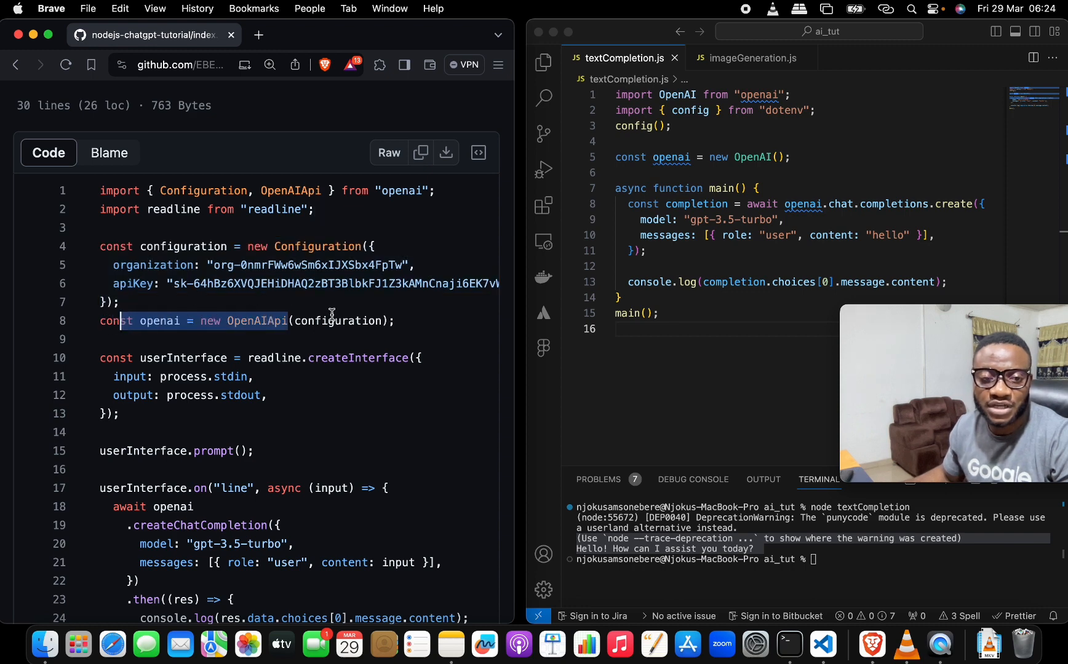
scroll(down, 3)
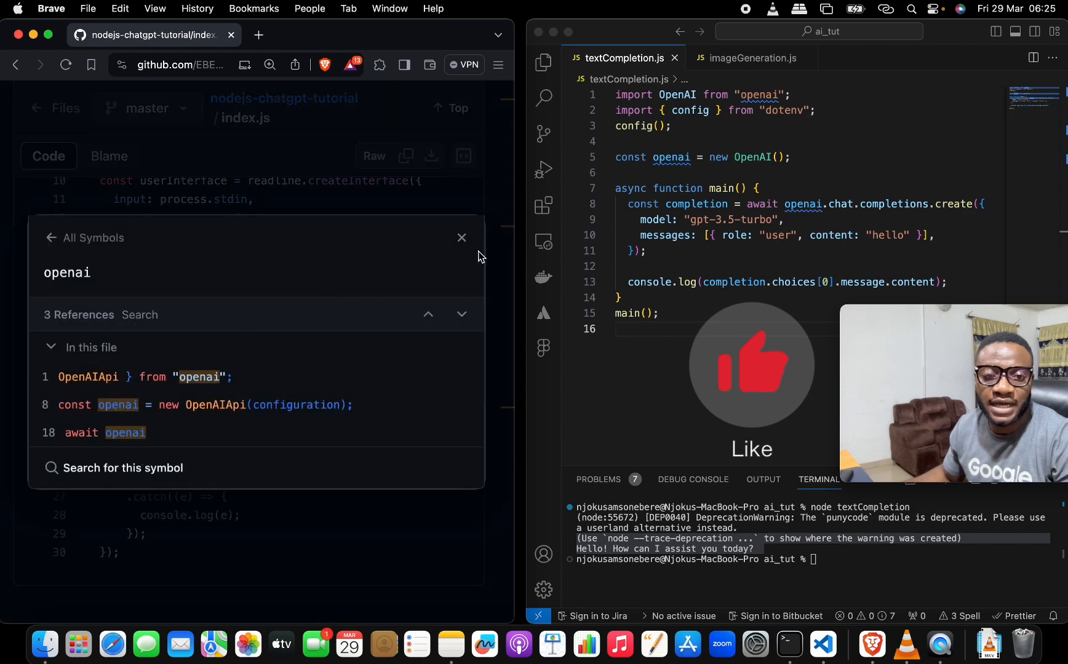
click(461, 238)
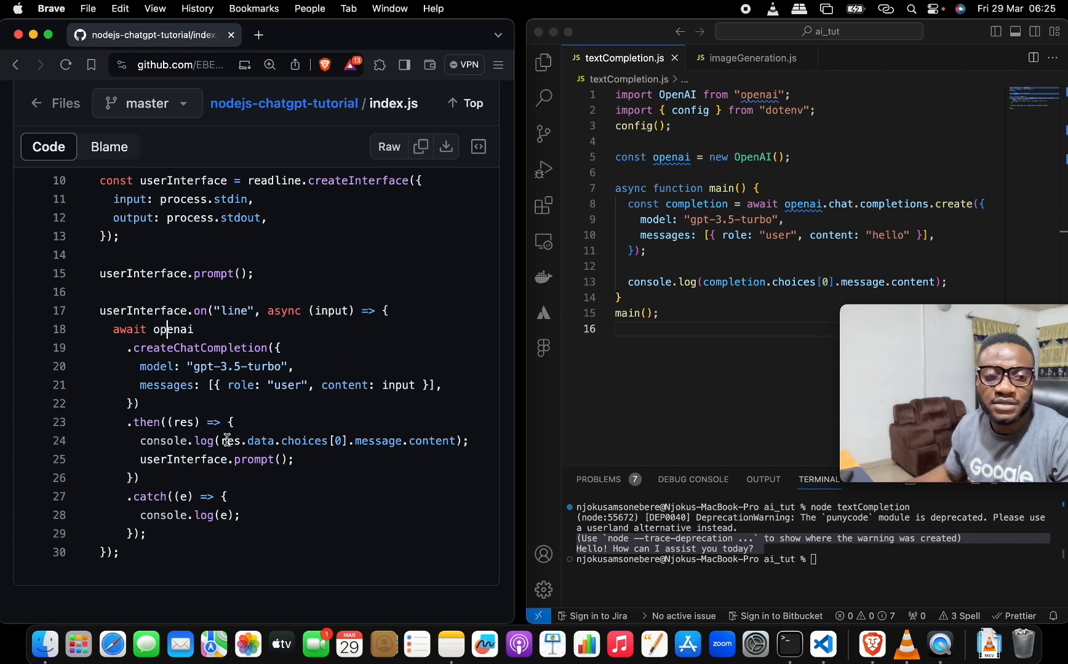
drag(225, 441, 456, 441)
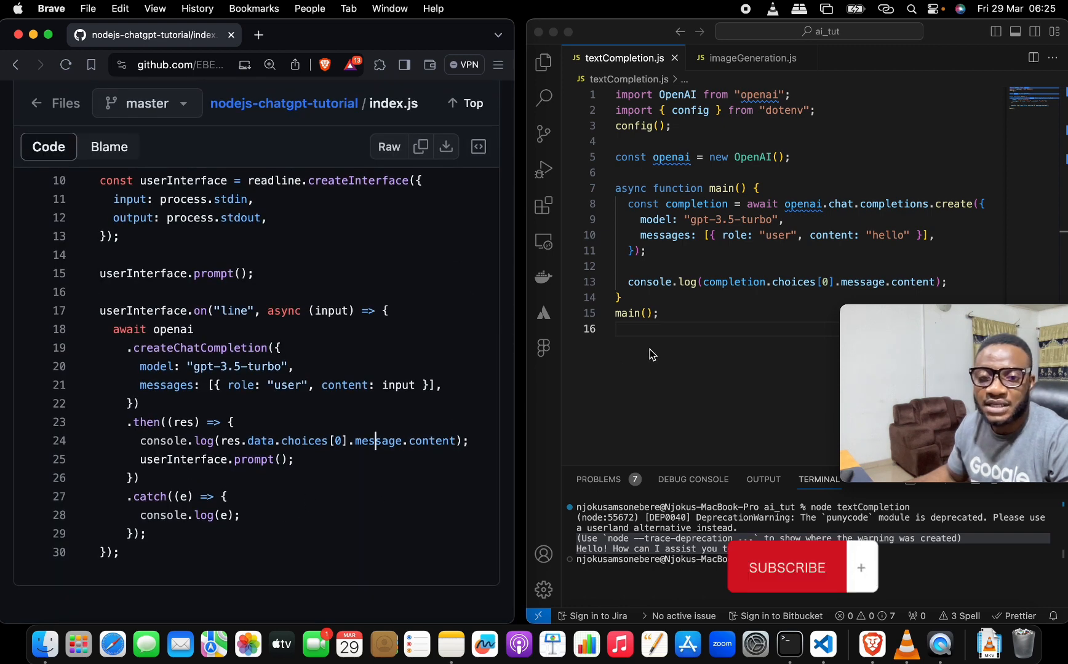
mouse_move(705, 312)
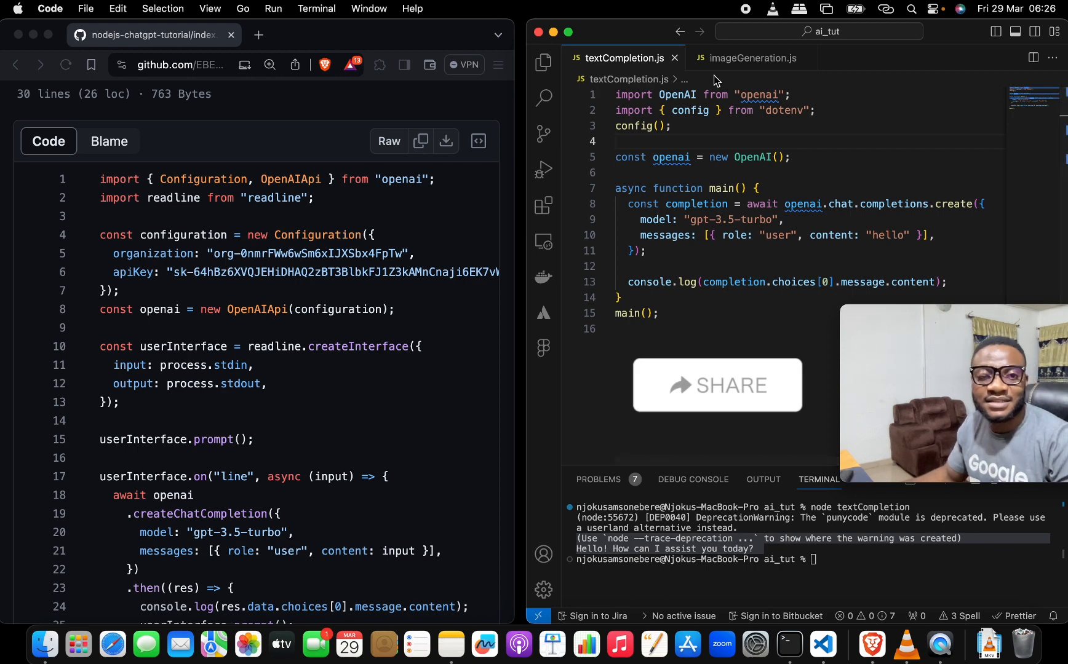
mouse_move(747, 58)
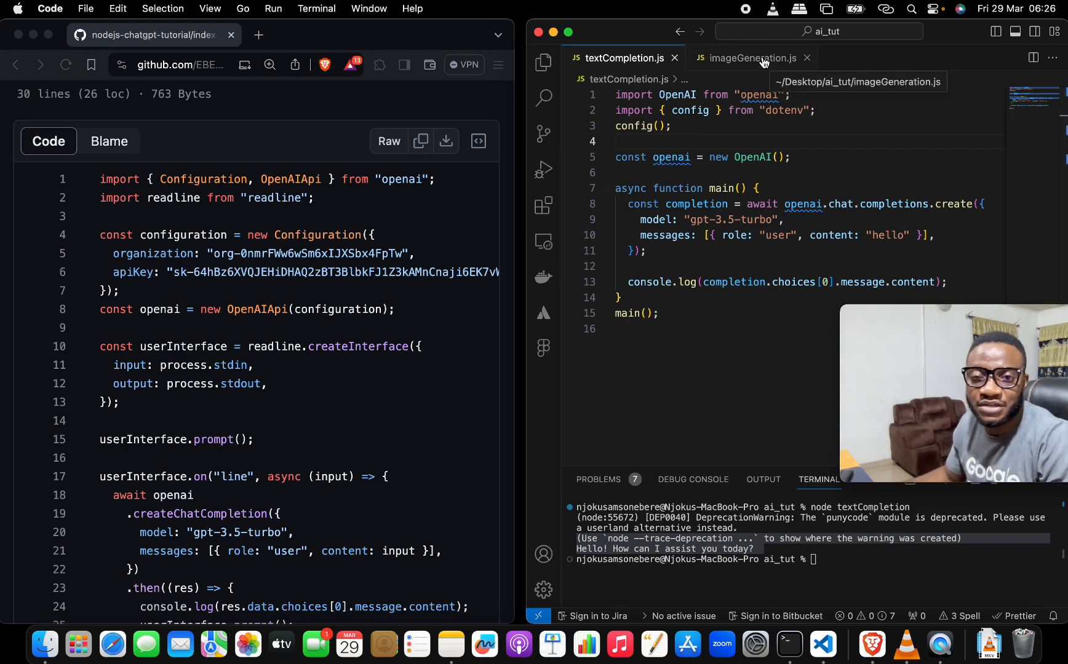
Step: Show imageGeneration.js, the DALL-E 3 white Siamese cat image script
click(747, 57)
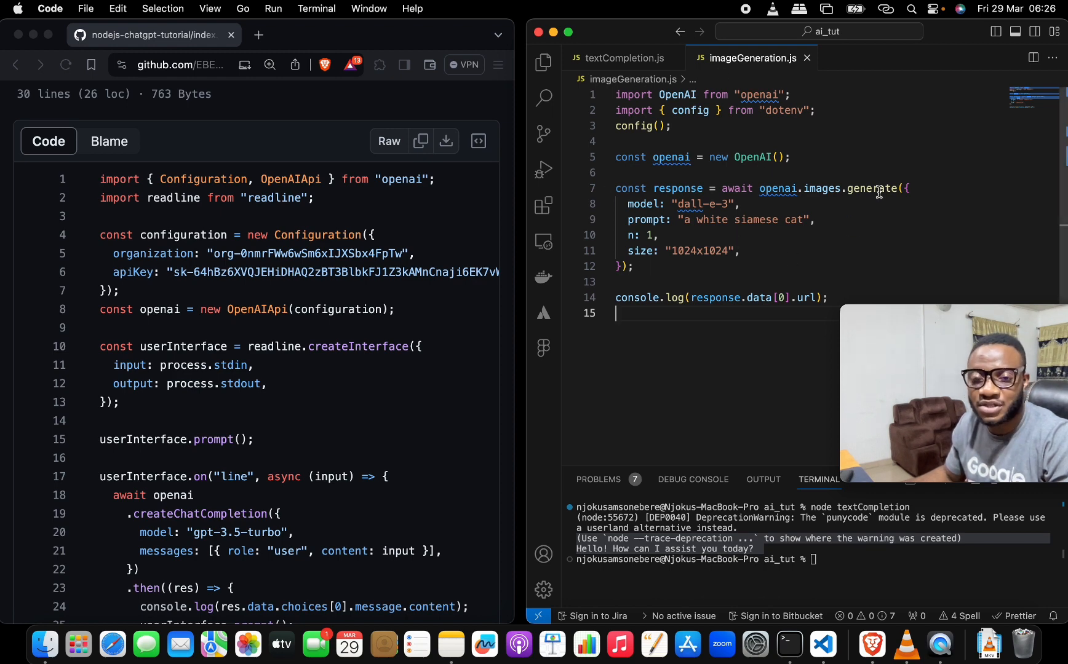
mouse_move(921, 198)
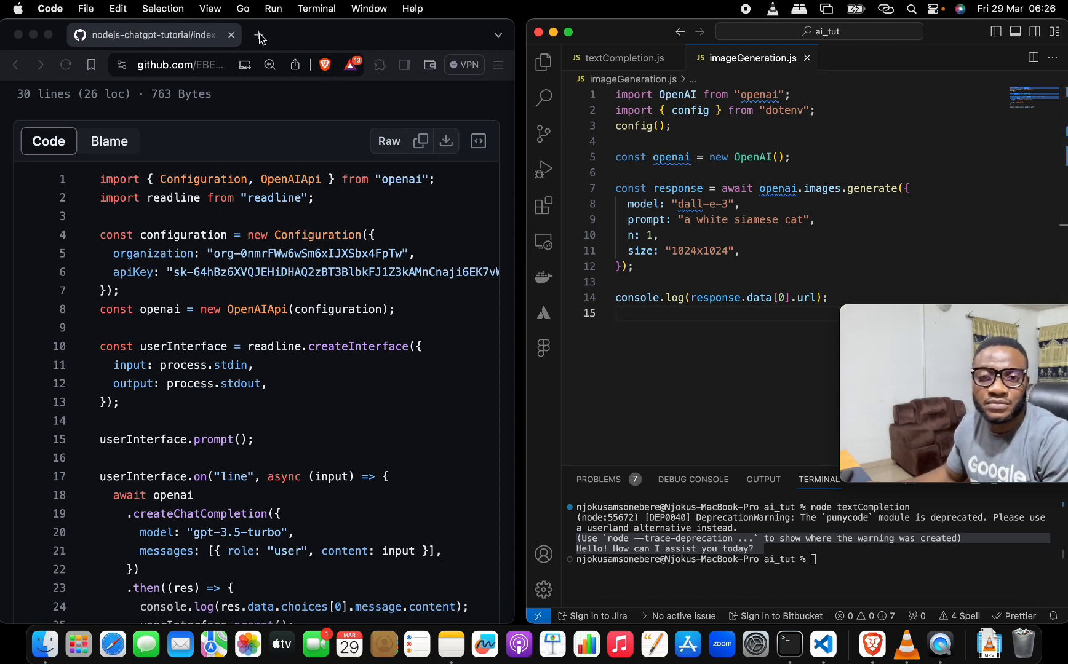
Step: In a new browser tab, open the OpenAI image generation guide's DALL·E 3 Node.js example
click(616, 313)
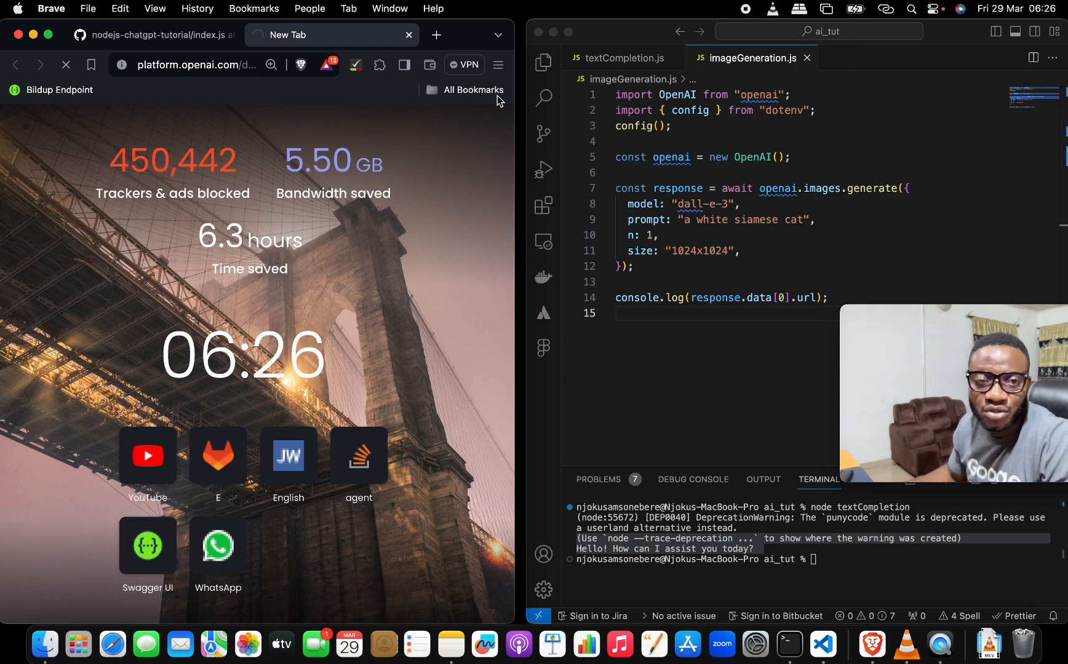
mouse_move(572, 125)
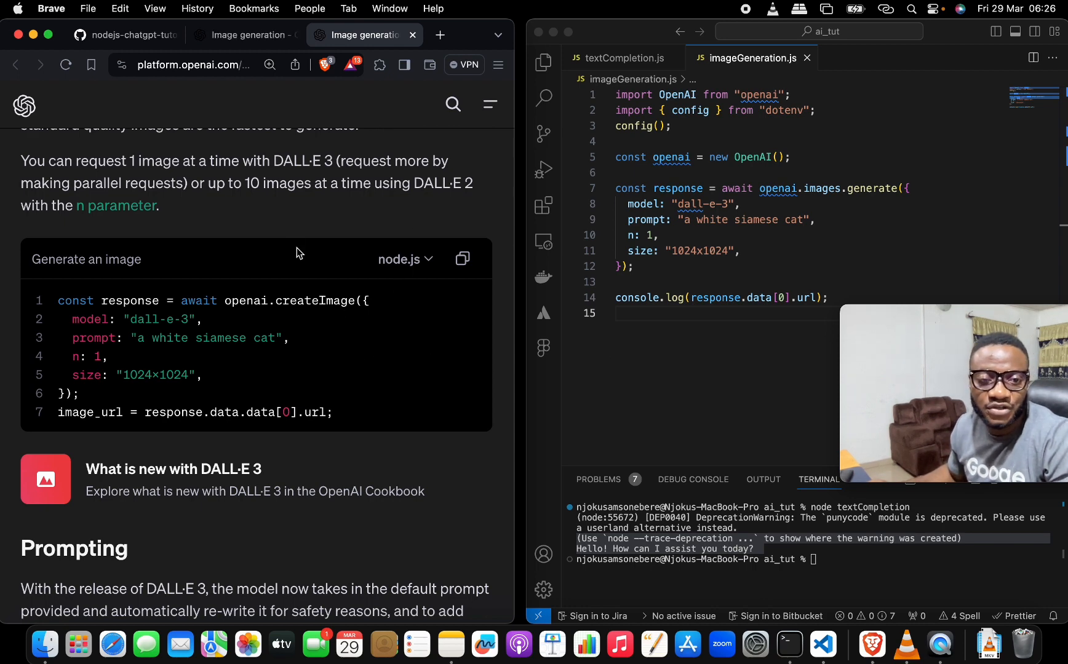
scroll(down, 3)
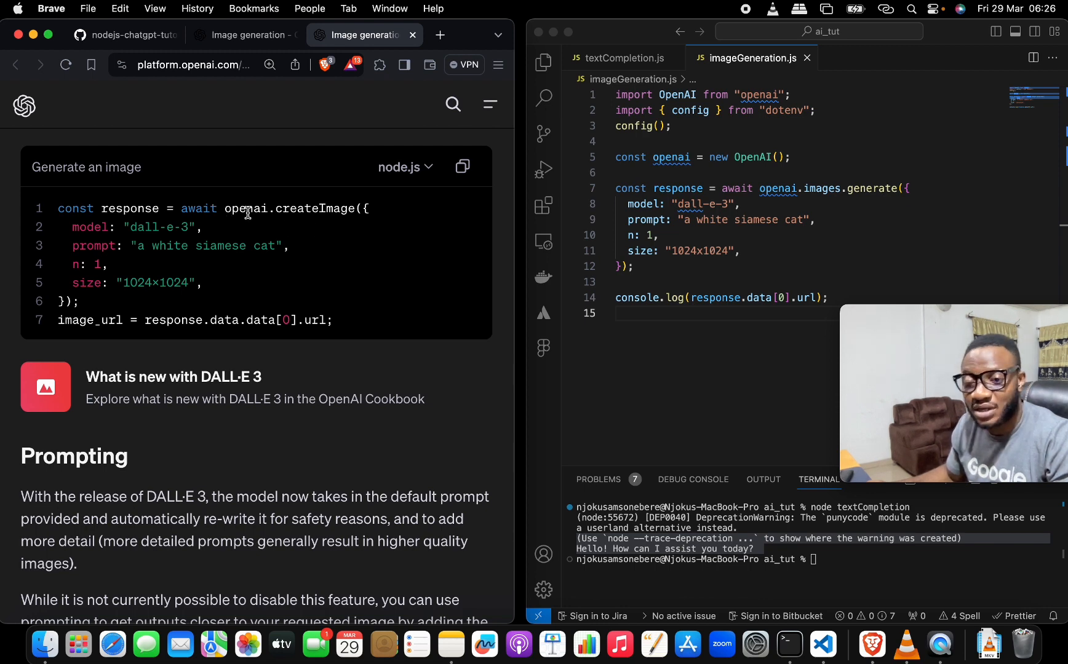
click(620, 58)
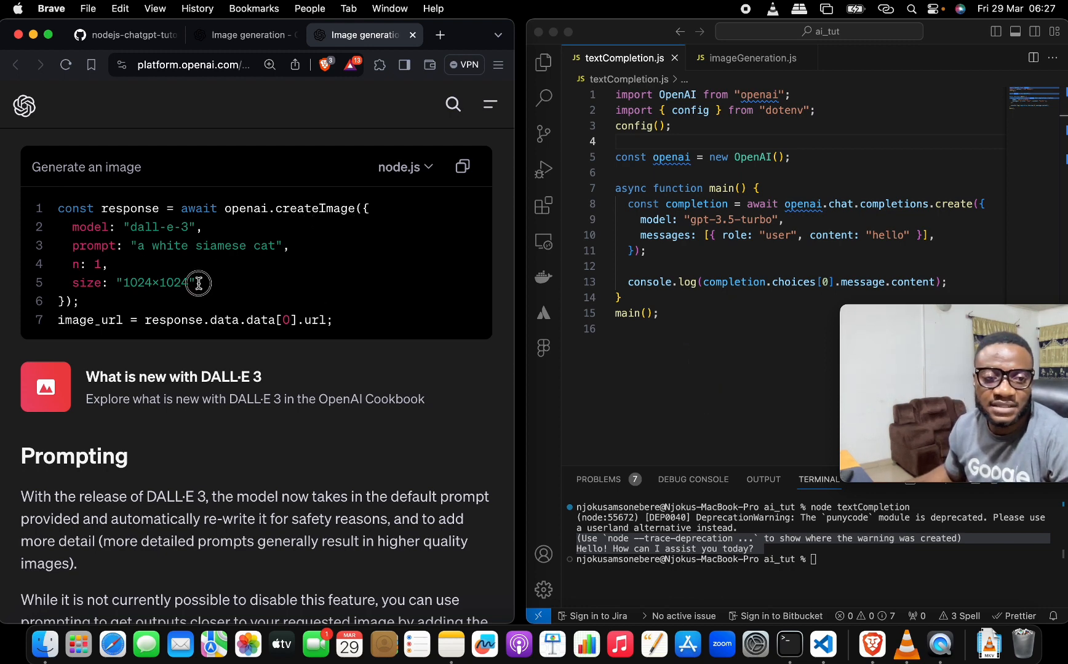
Step: Compare the docs' model, prompt, n and size options against those in imageGeneration.js
drag(198, 283, 71, 227)
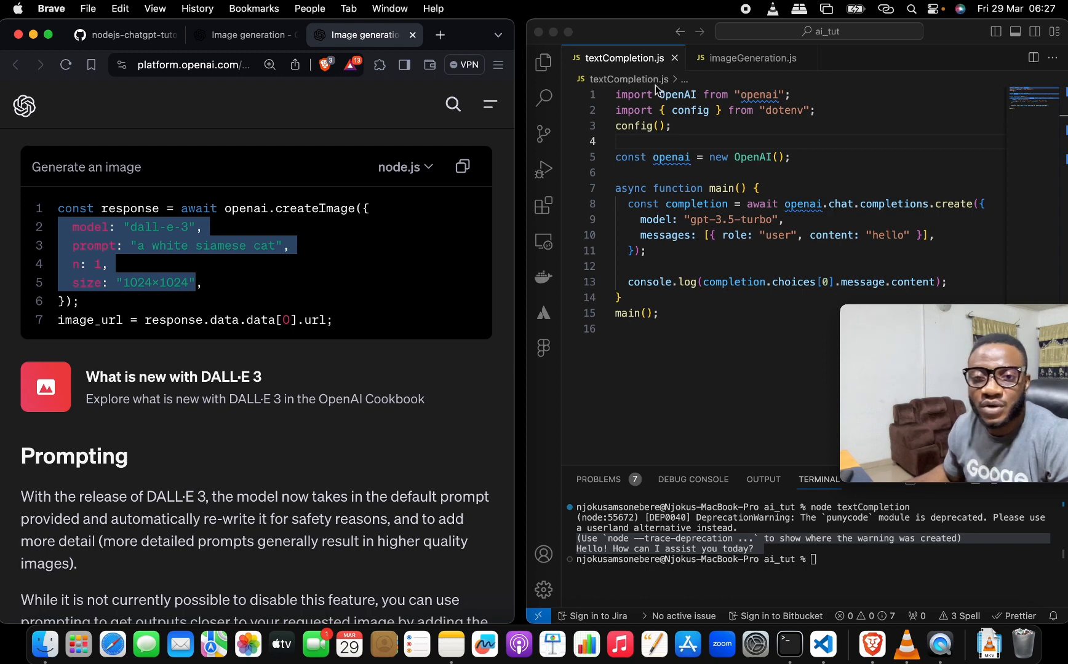
click(744, 57)
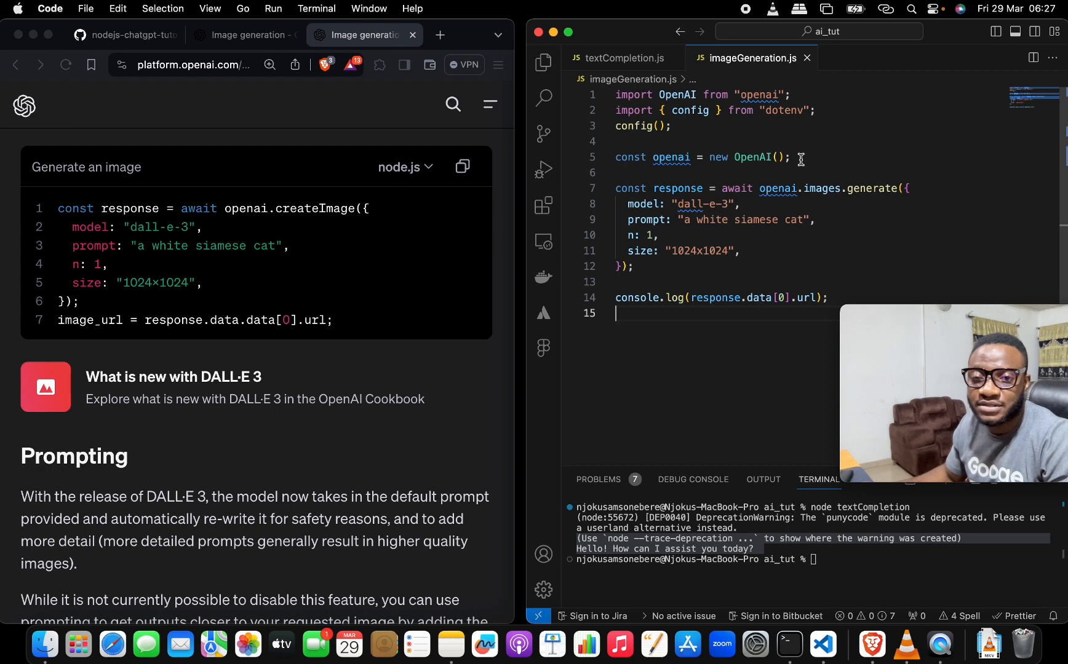
drag(615, 94, 790, 157)
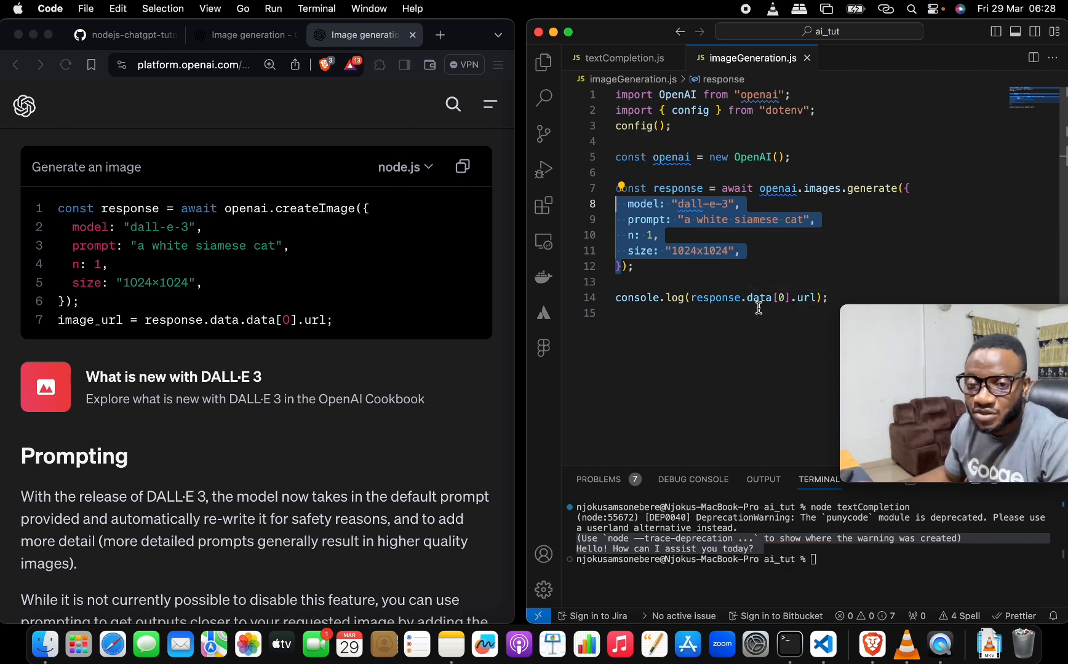
mouse_move(782, 388)
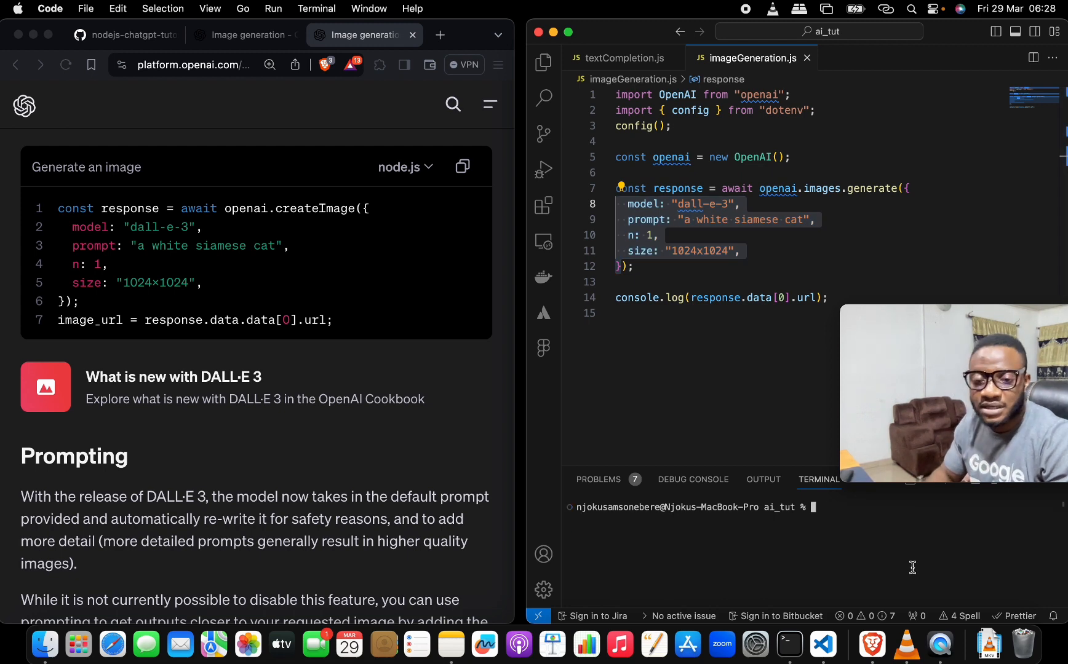
Step: Run node imageGeneration to get the image URL, then return to the old GitHub example
text(node imageGeneration)
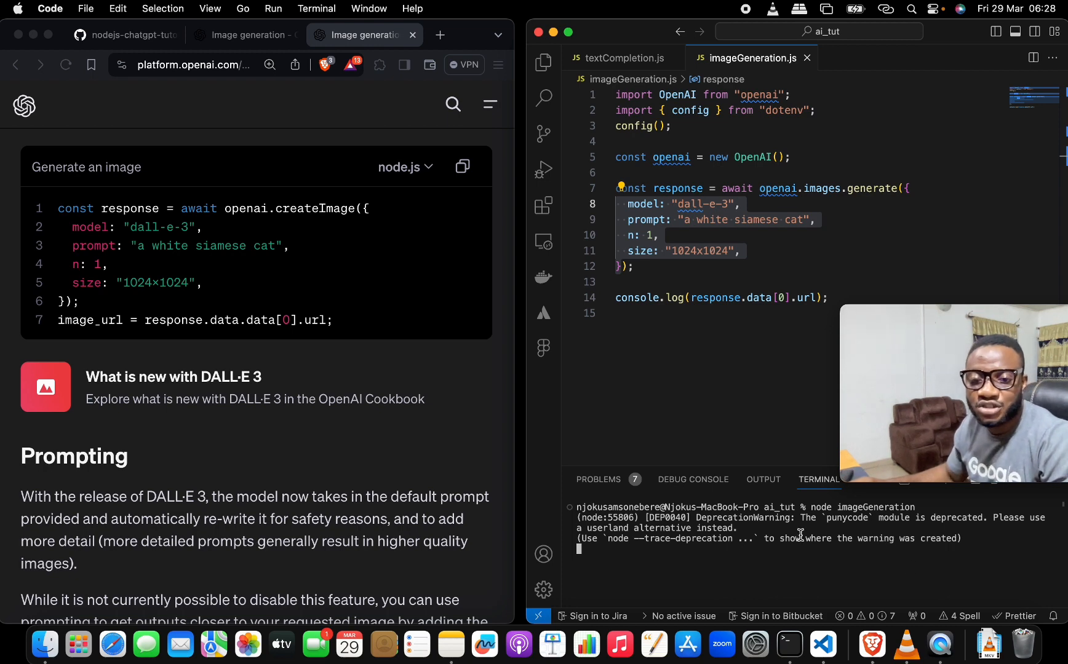
mouse_move(805, 545)
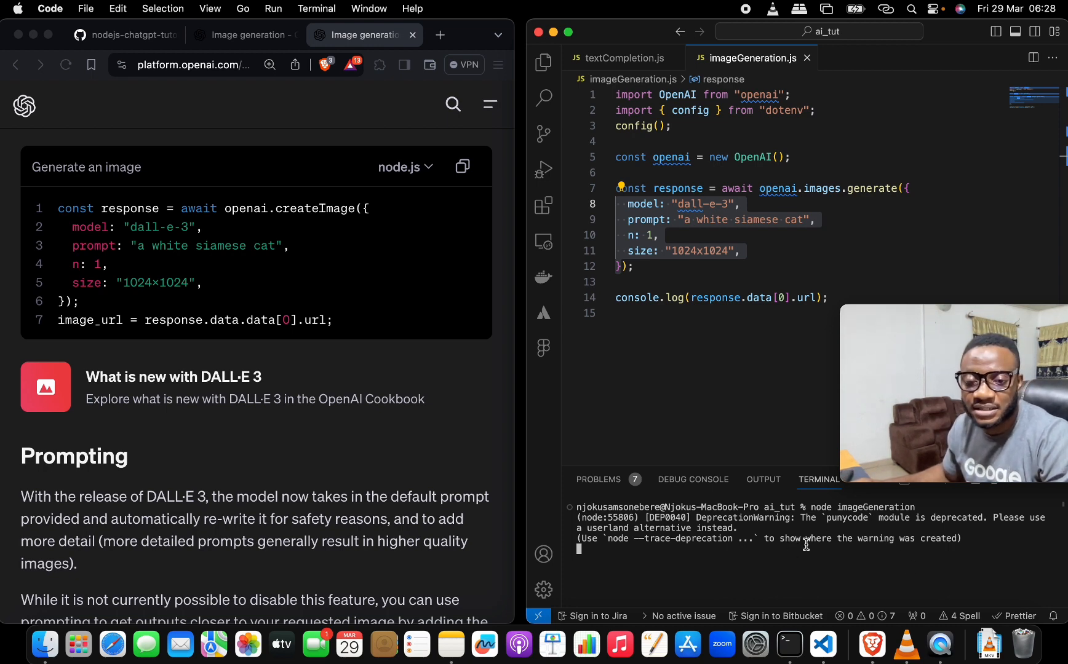
mouse_move(787, 563)
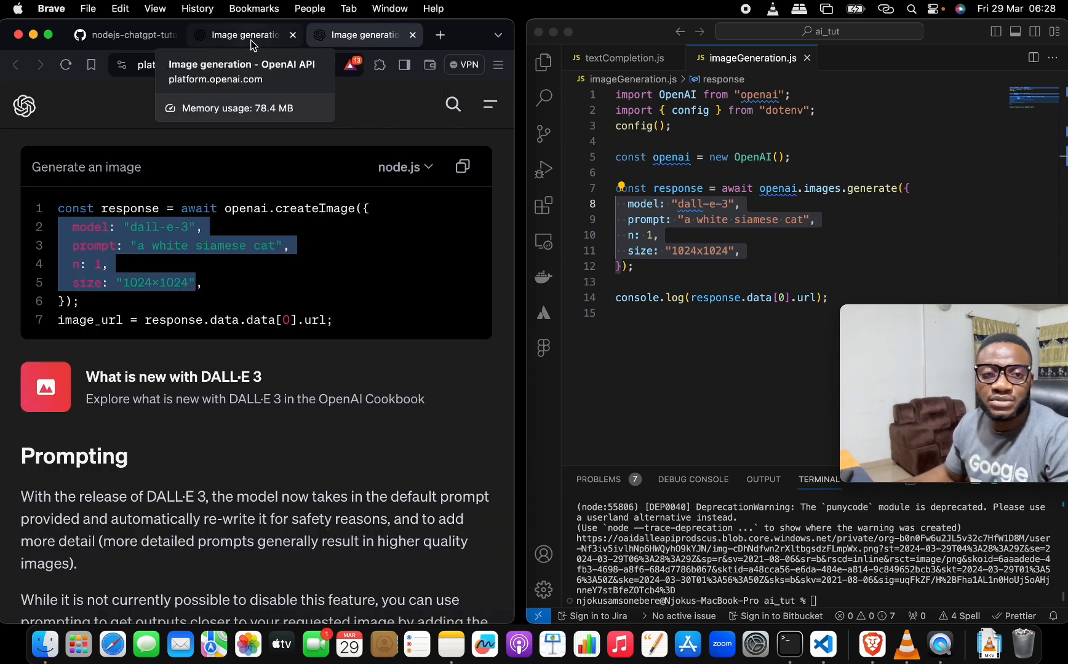
click(126, 35)
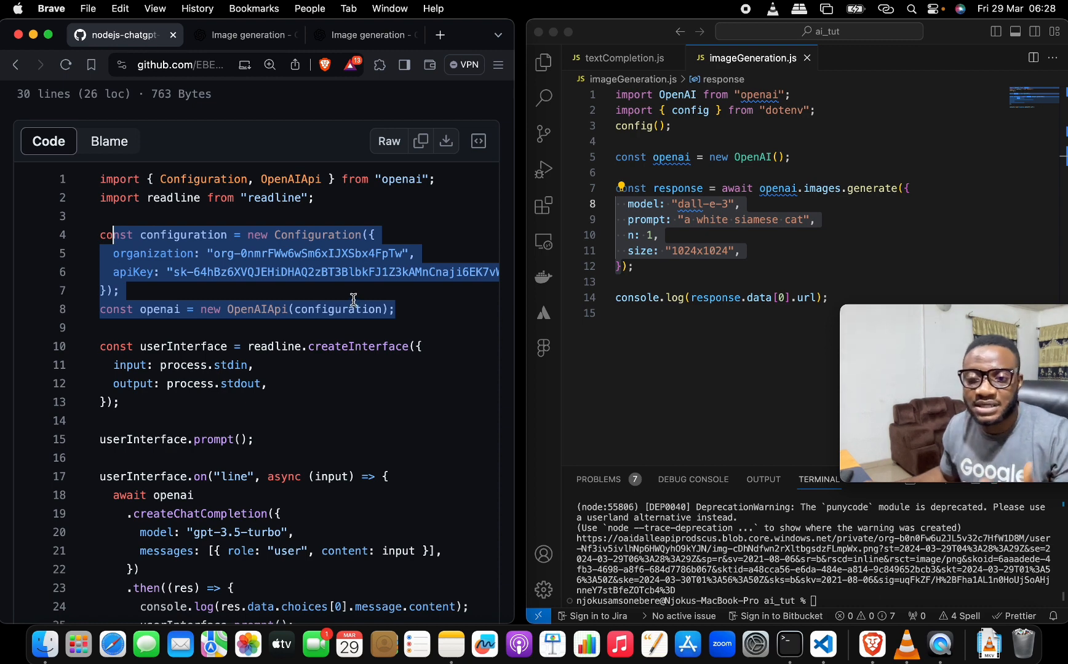
click(372, 309)
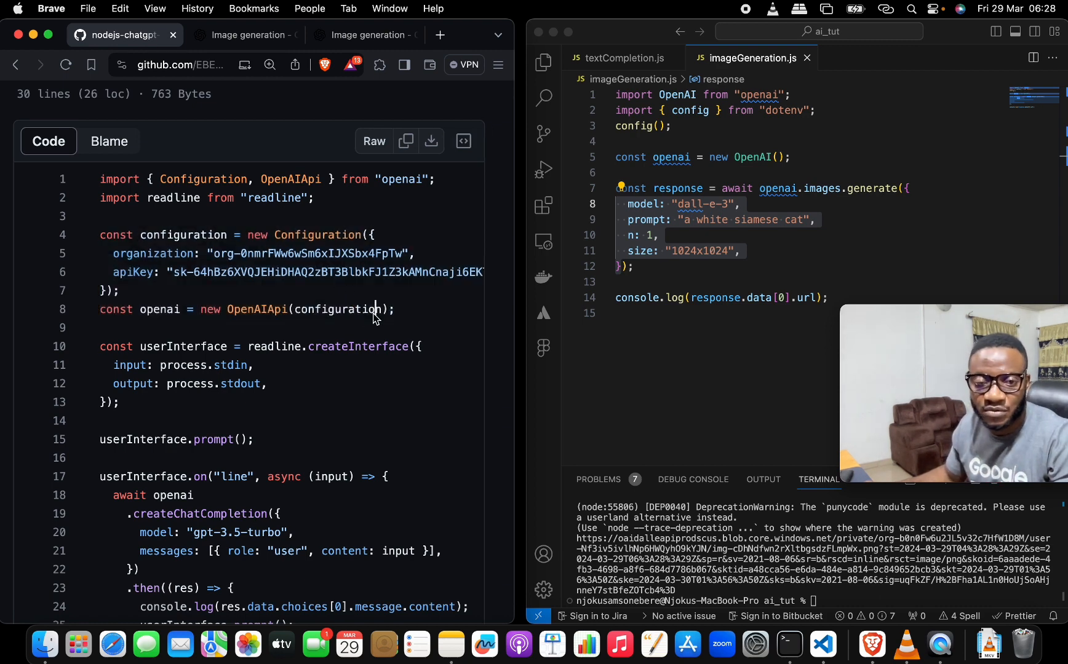